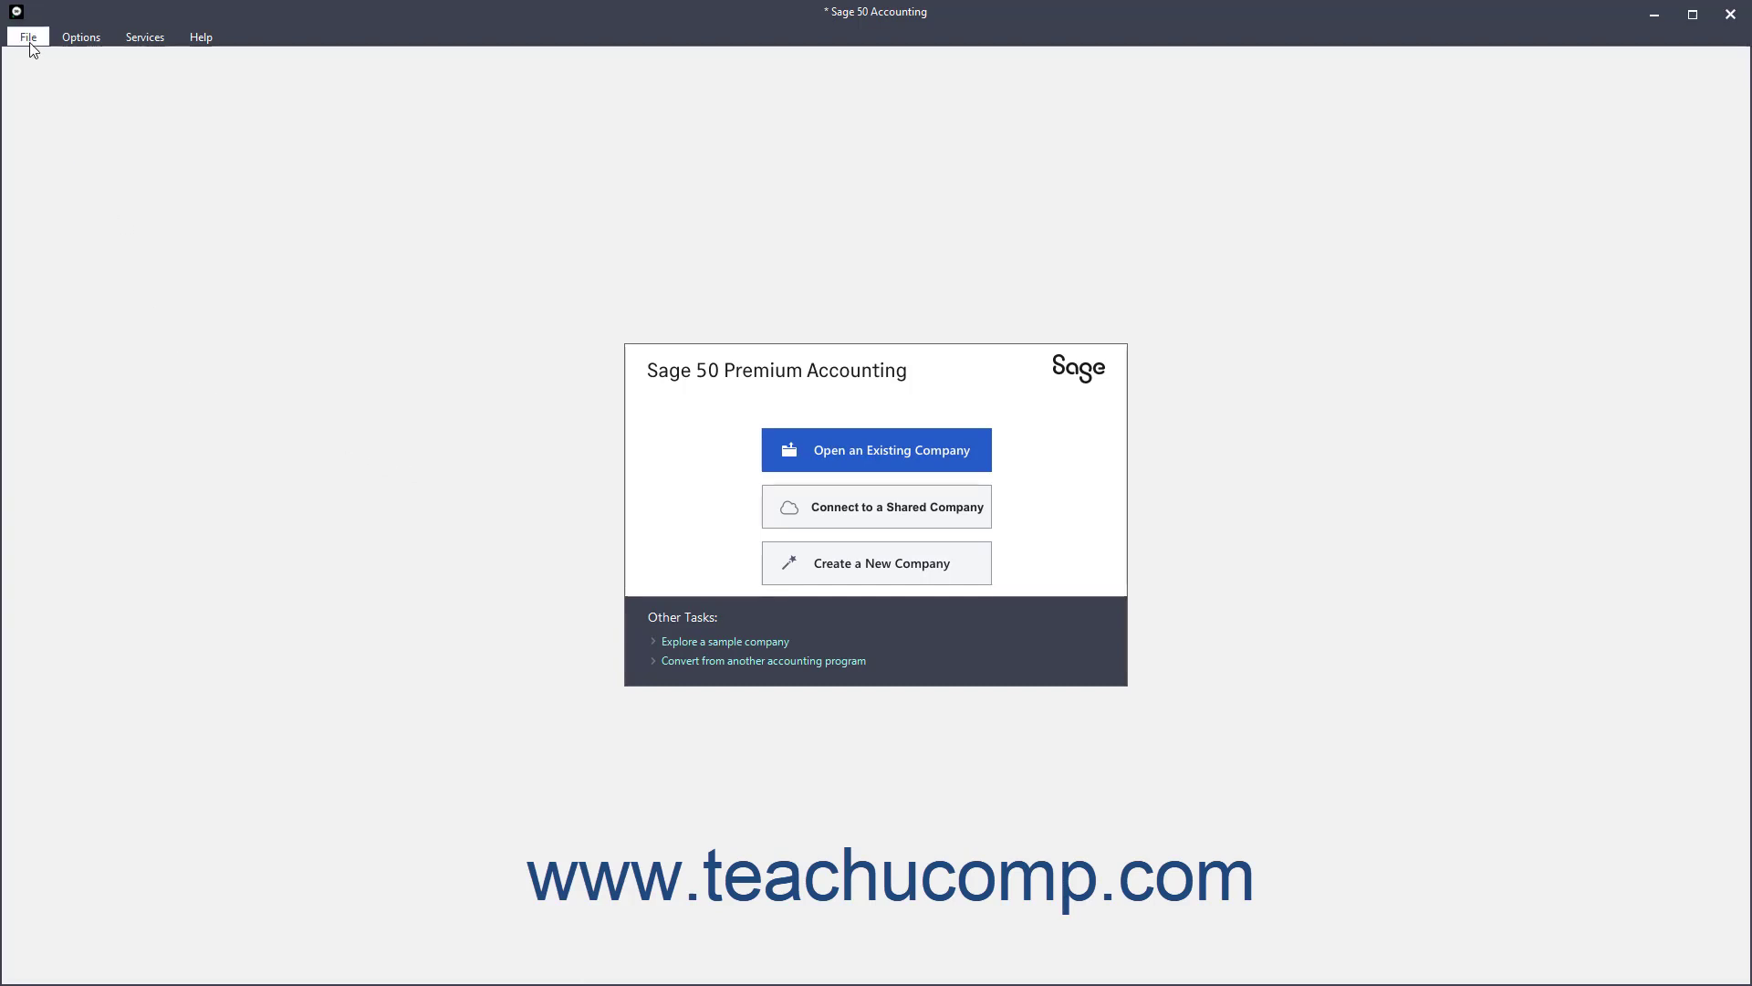
Open Convert a Company, view the QuickBooks guide, and choose QuickBooks after briefly selecting DacEasy
{"action": "left_click", "coordinate": [26, 36]}
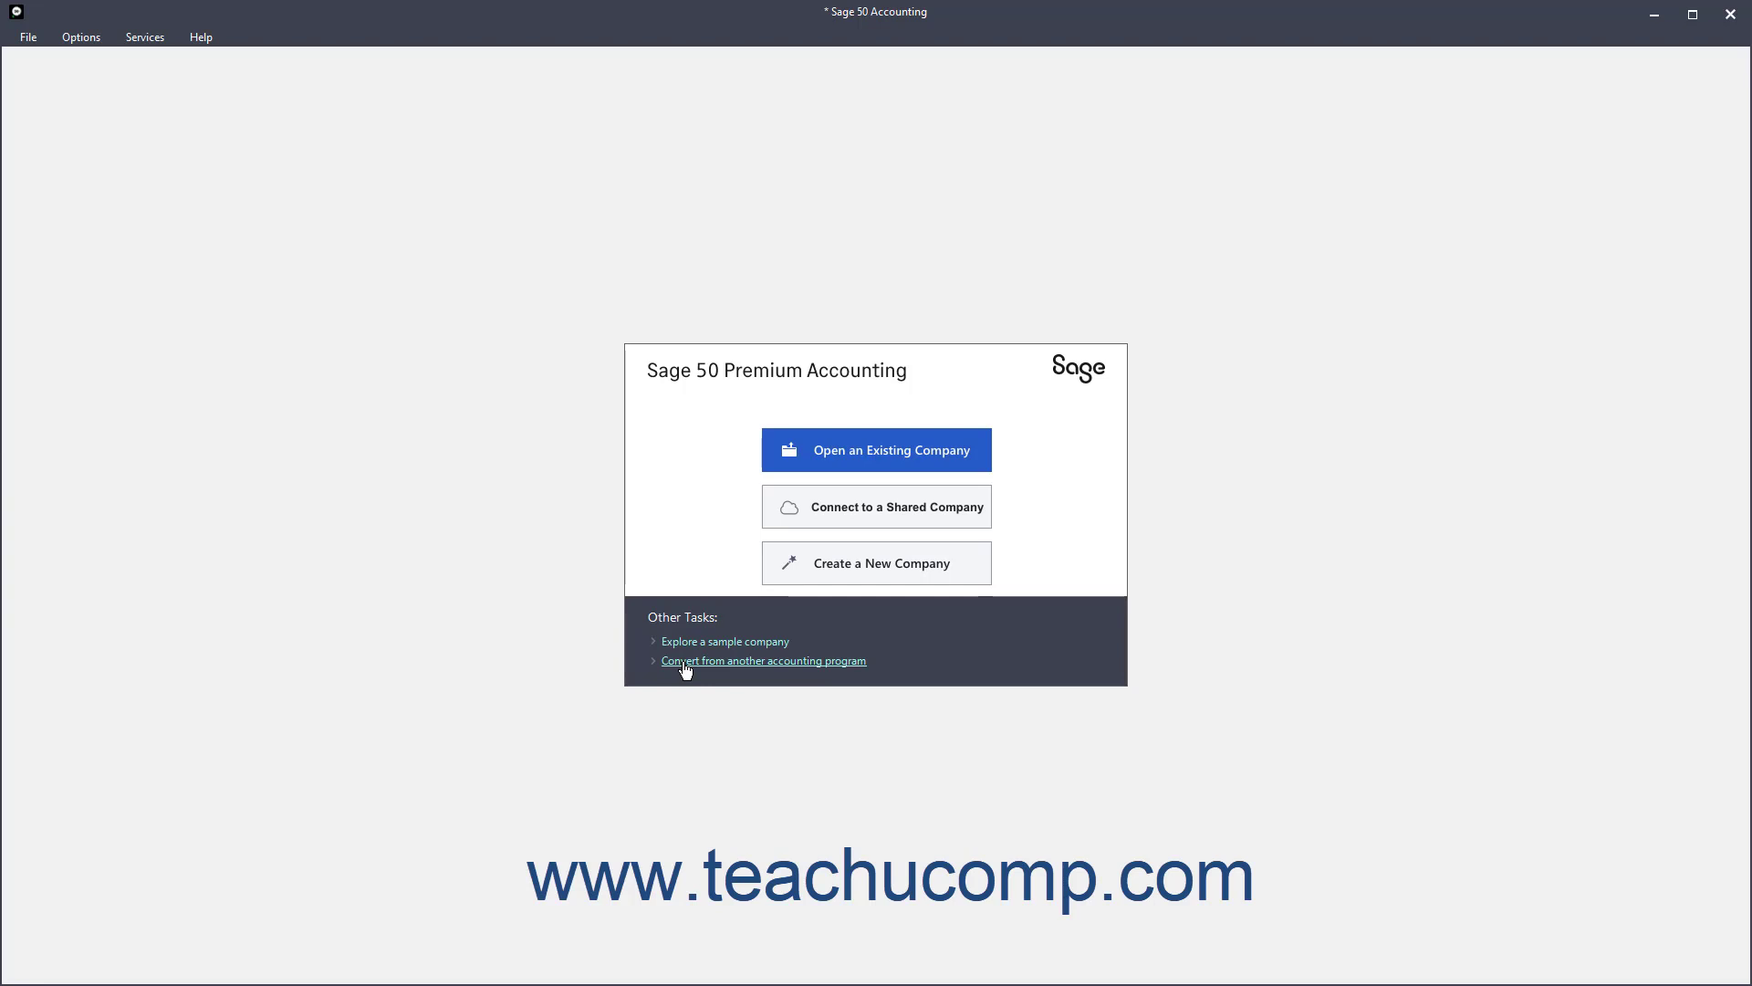
{"action": "left_click", "coordinate": [763, 661]}
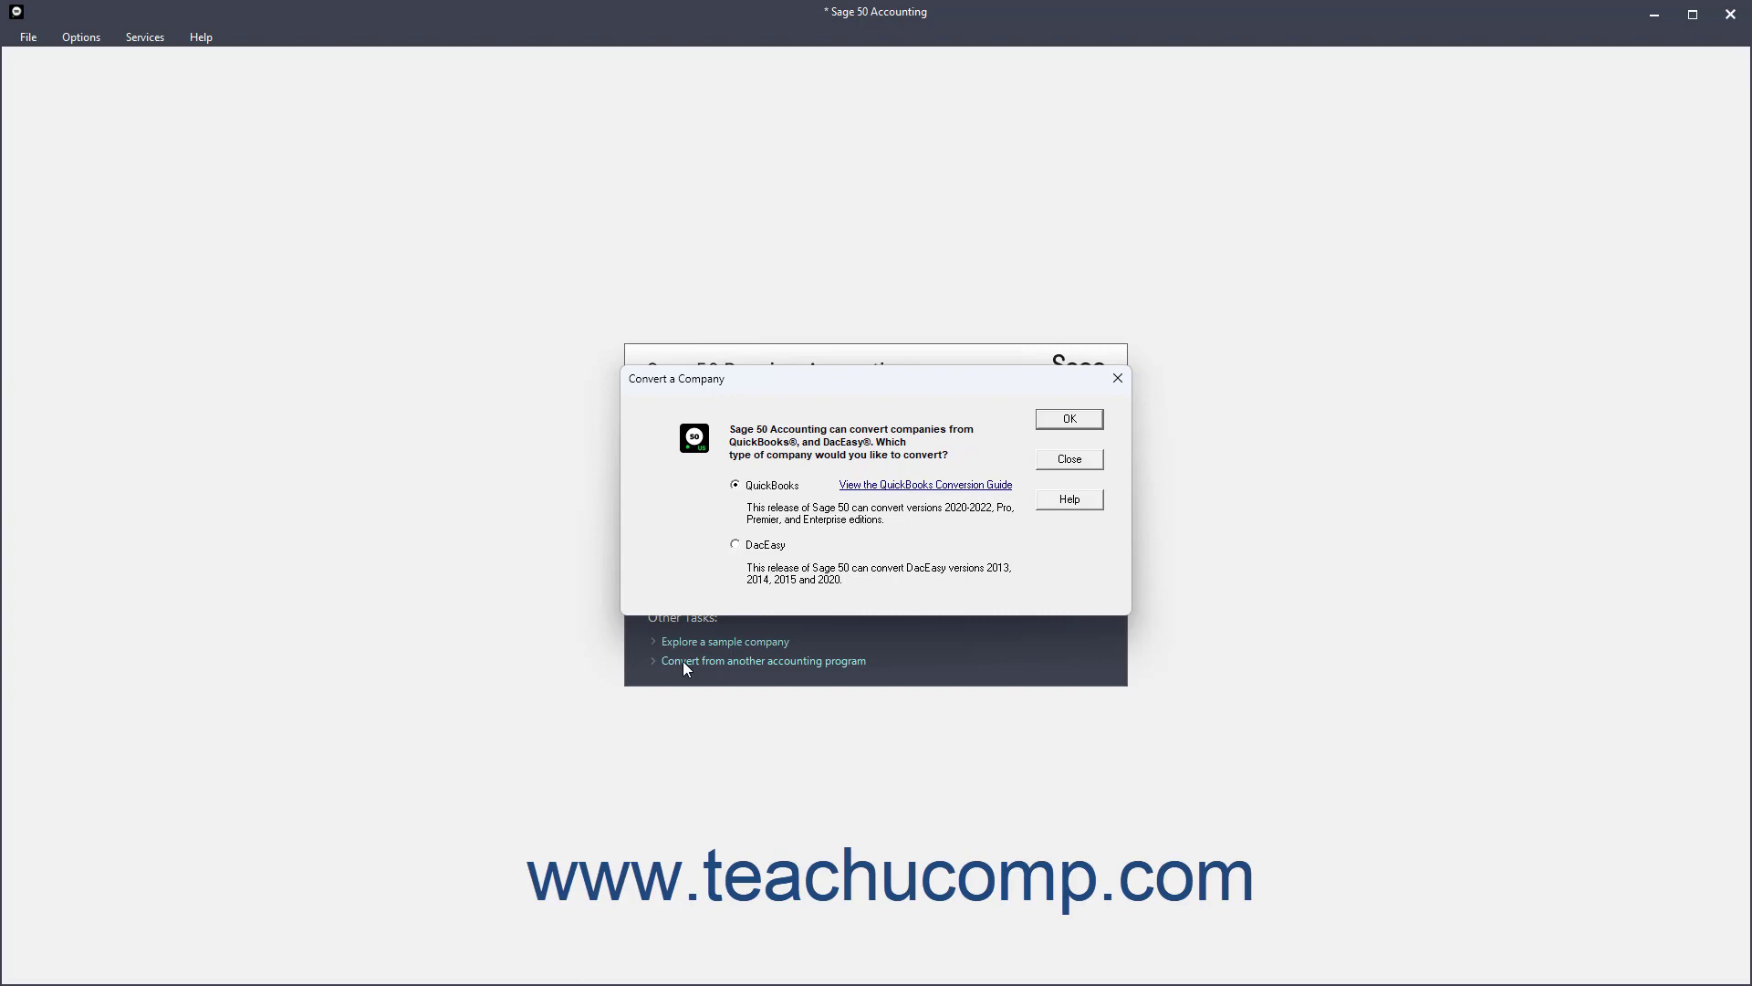
{"action": "mouse_move", "coordinate": [728, 613]}
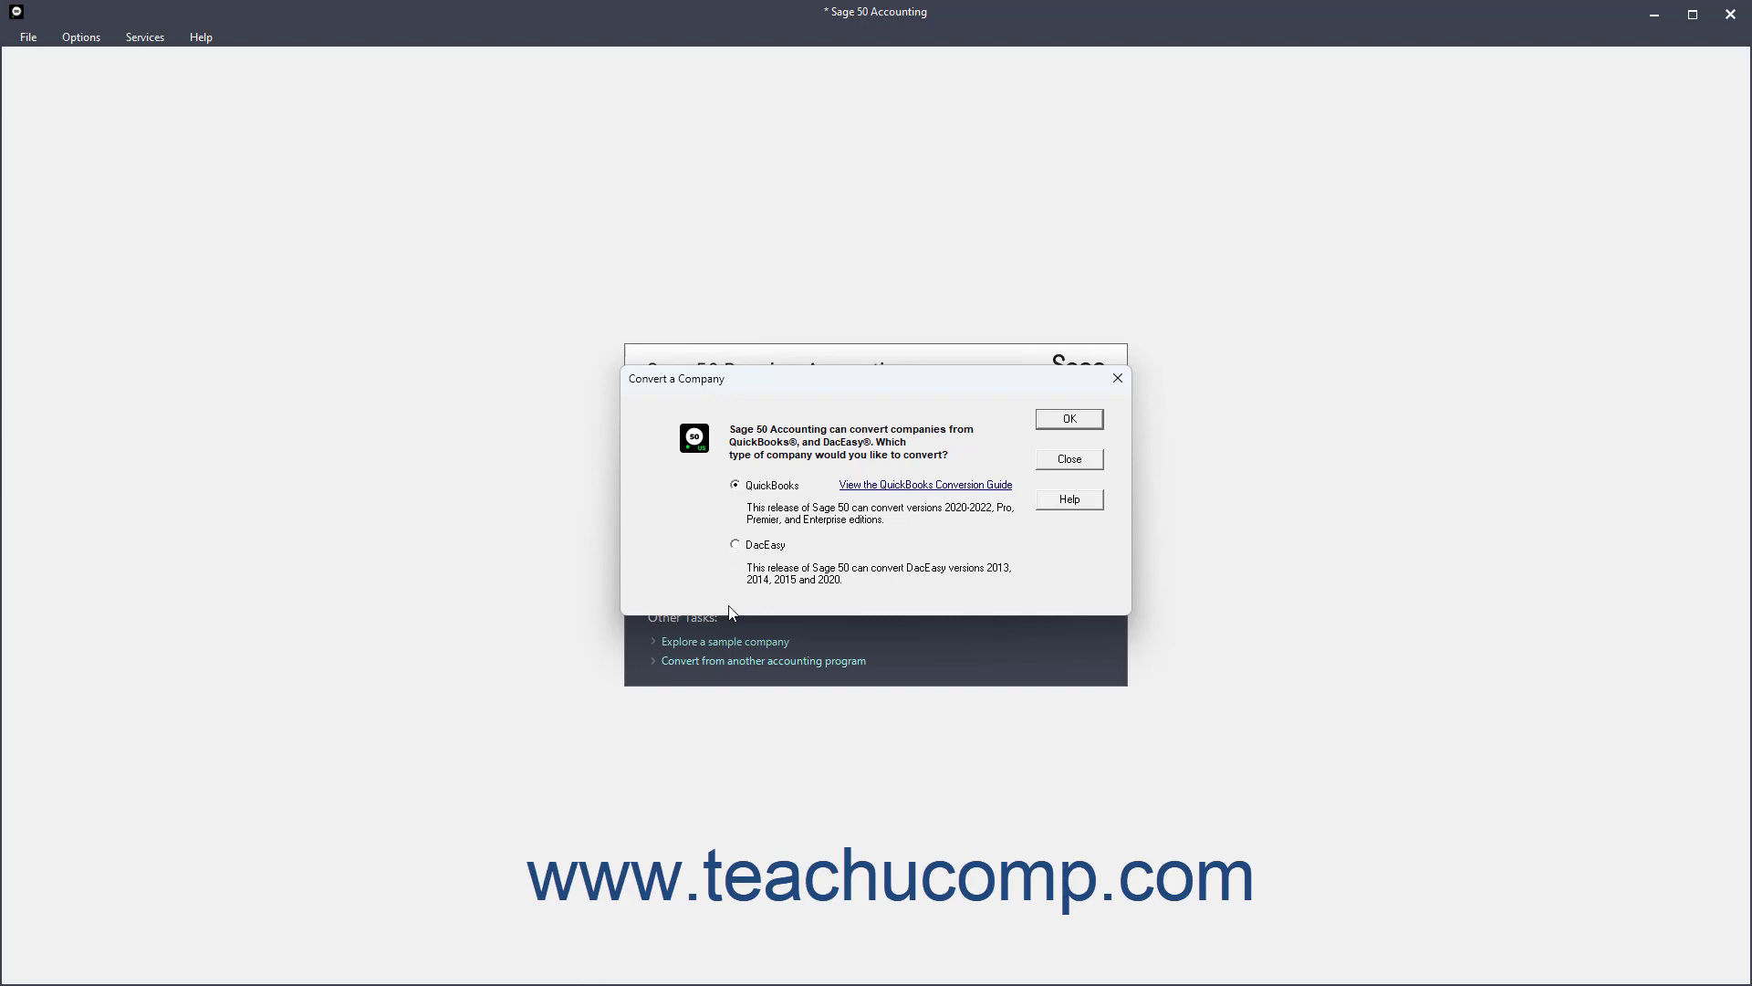
{"action": "mouse_move", "coordinate": [773, 509]}
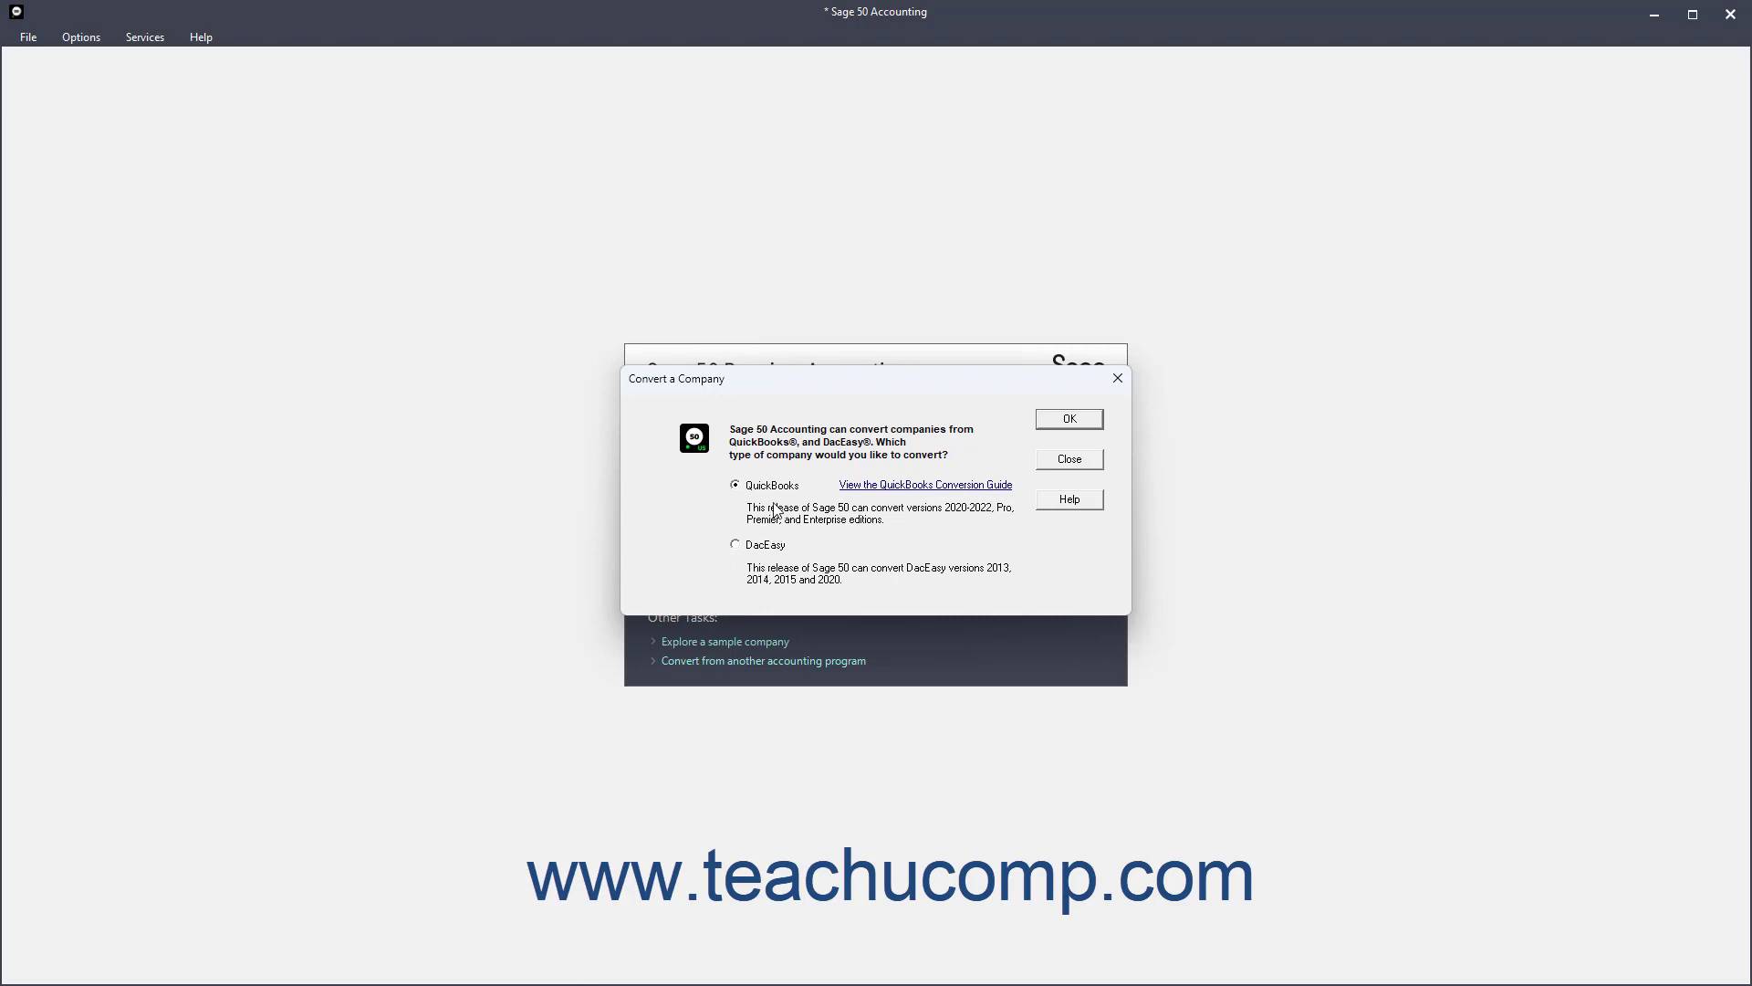
{"action": "mouse_move", "coordinate": [785, 509]}
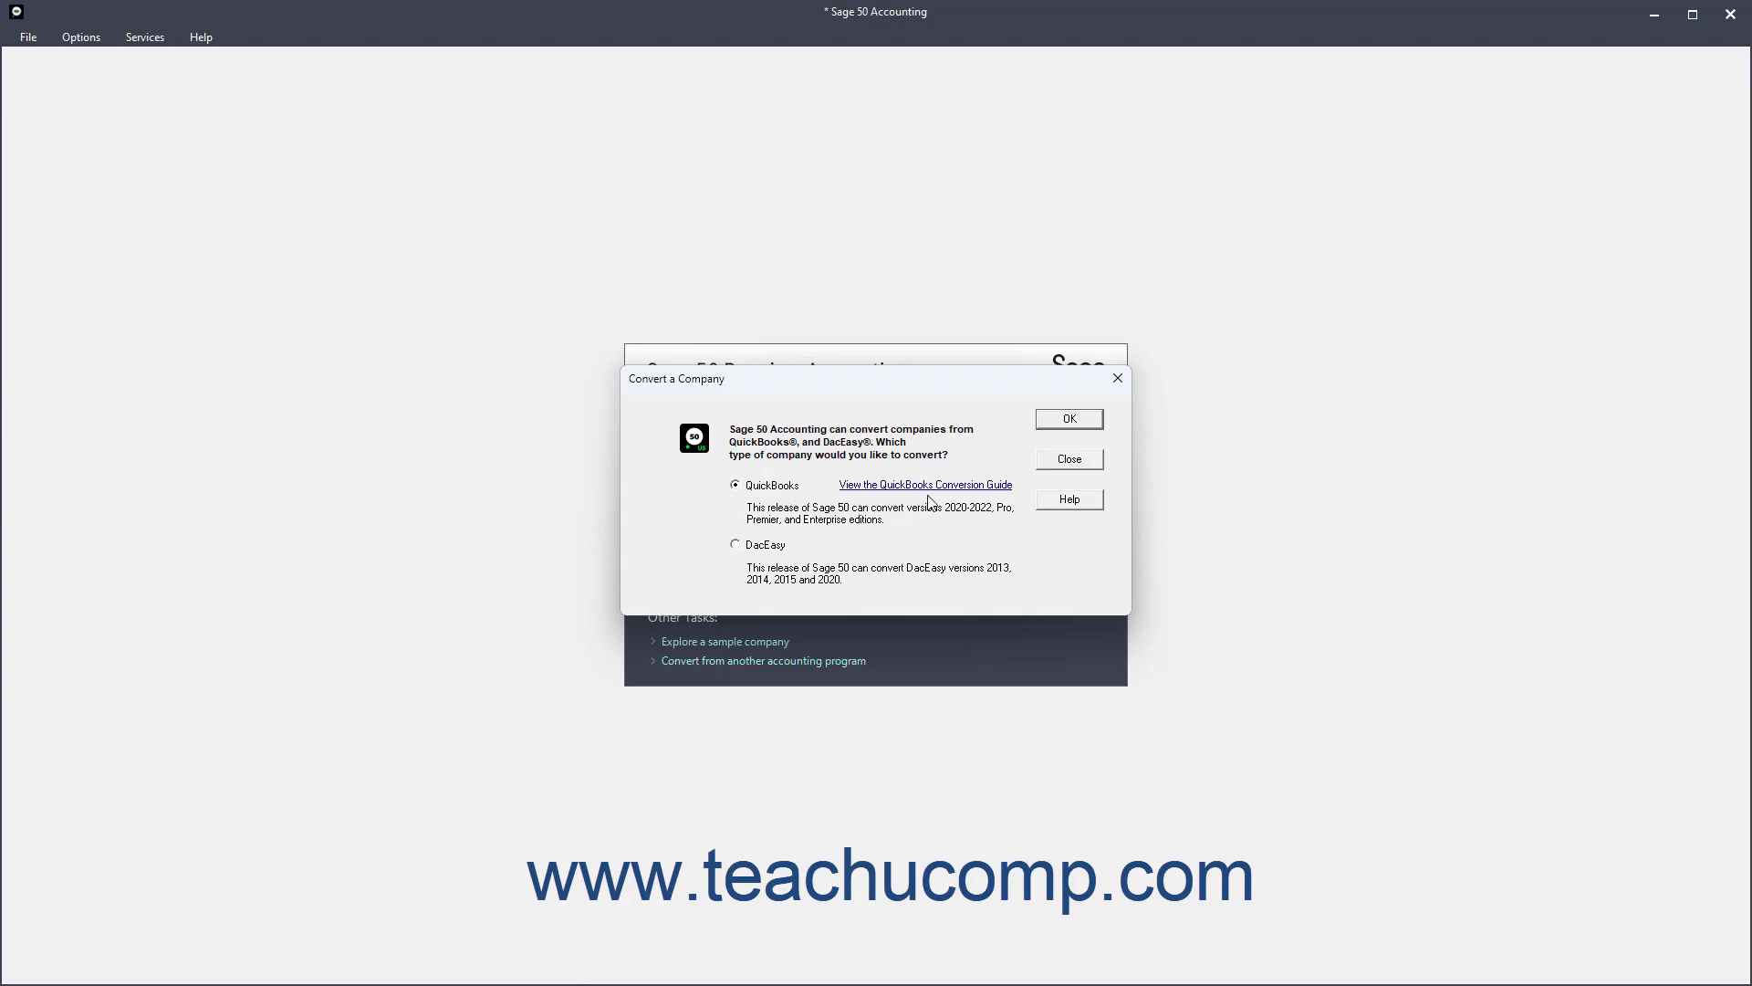
{"action": "mouse_move", "coordinate": [929, 495]}
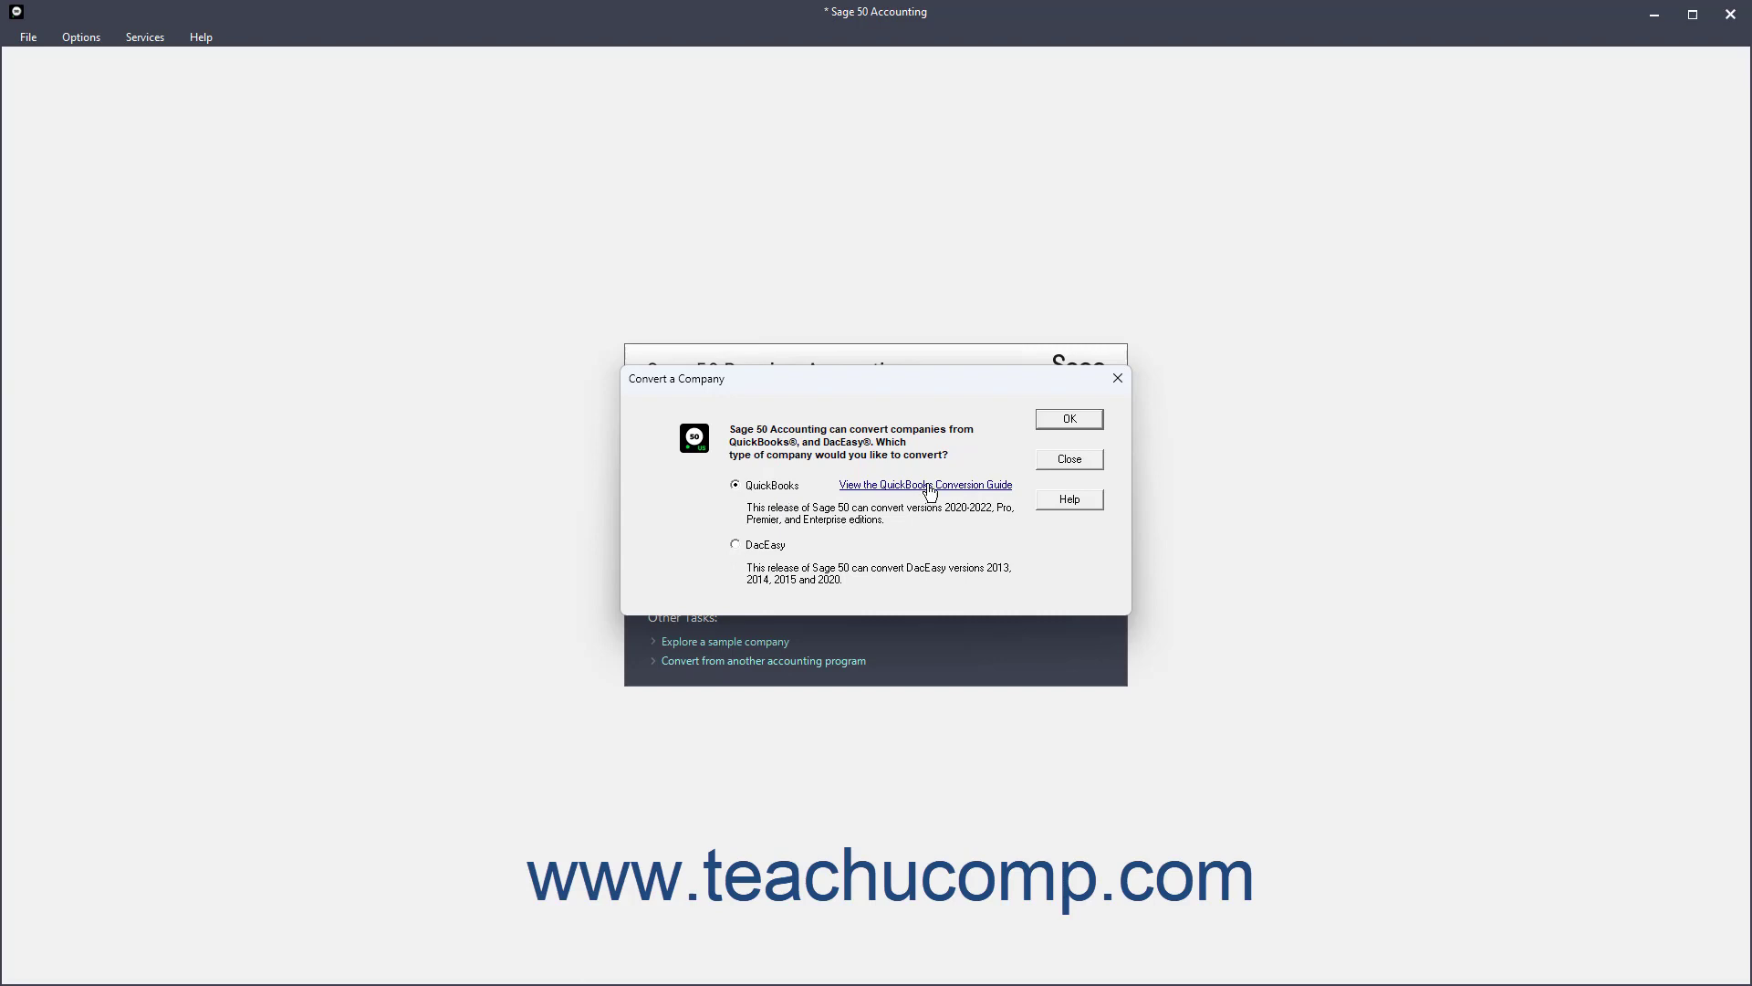
{"action": "left_click", "coordinate": [924, 484]}
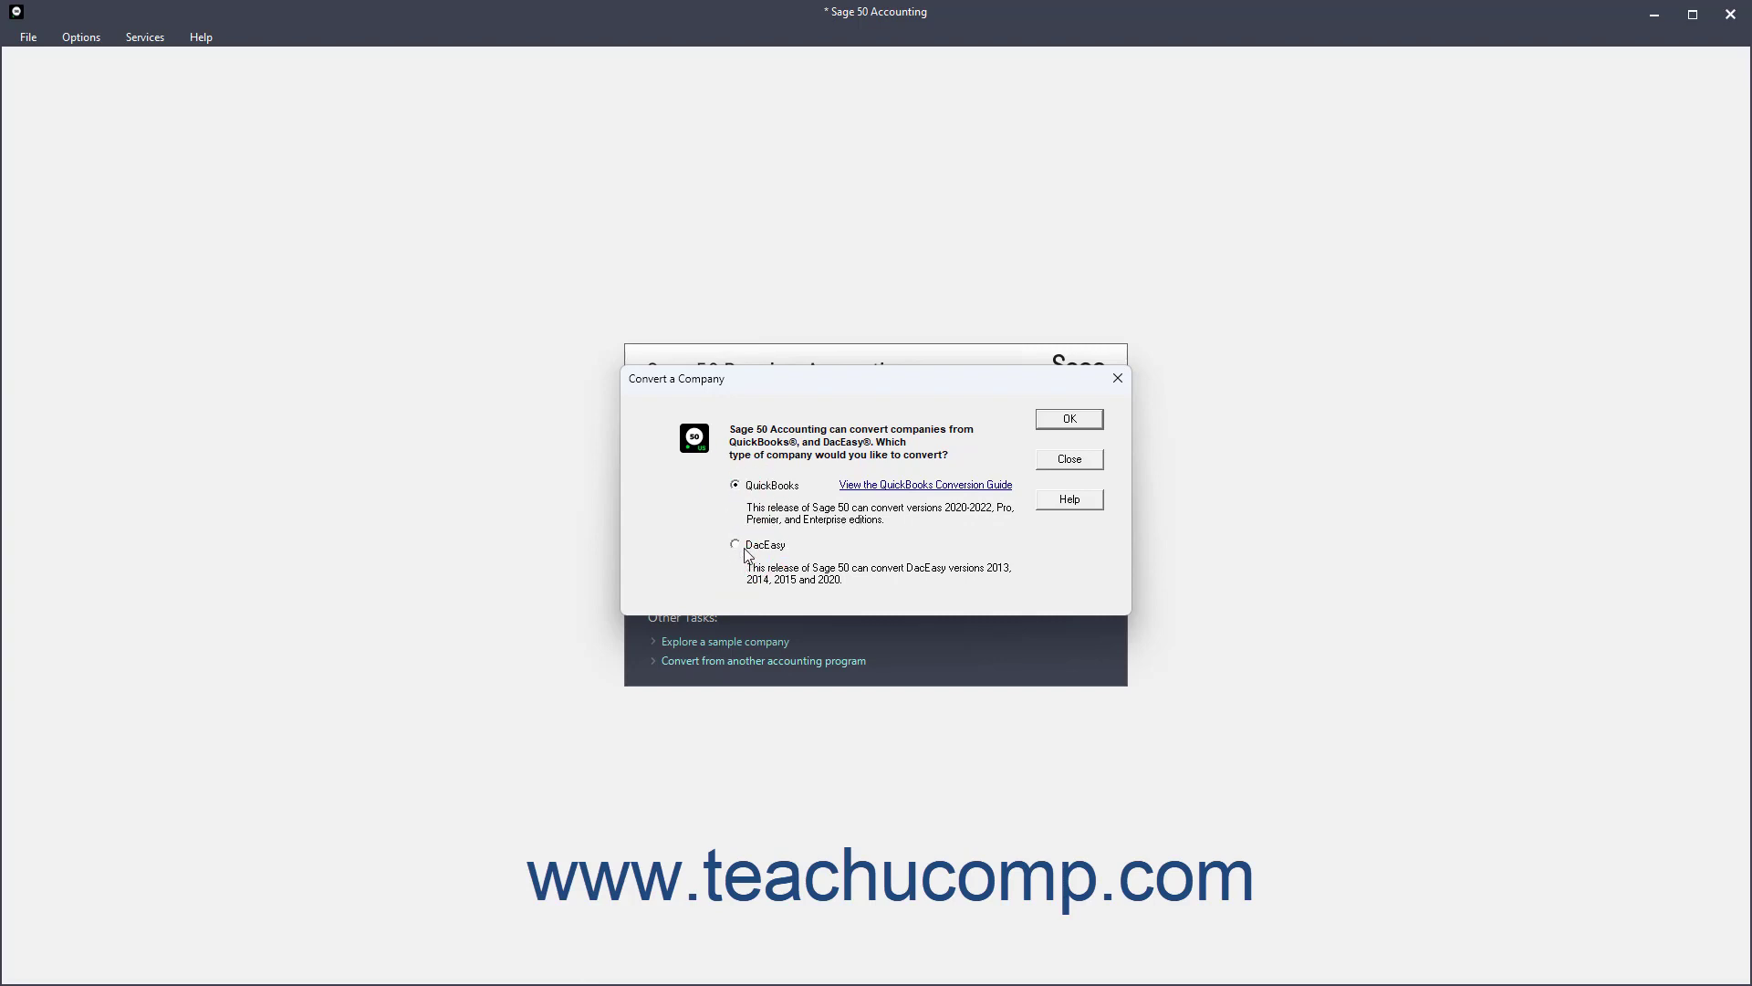
{"action": "left_click", "coordinate": [736, 544]}
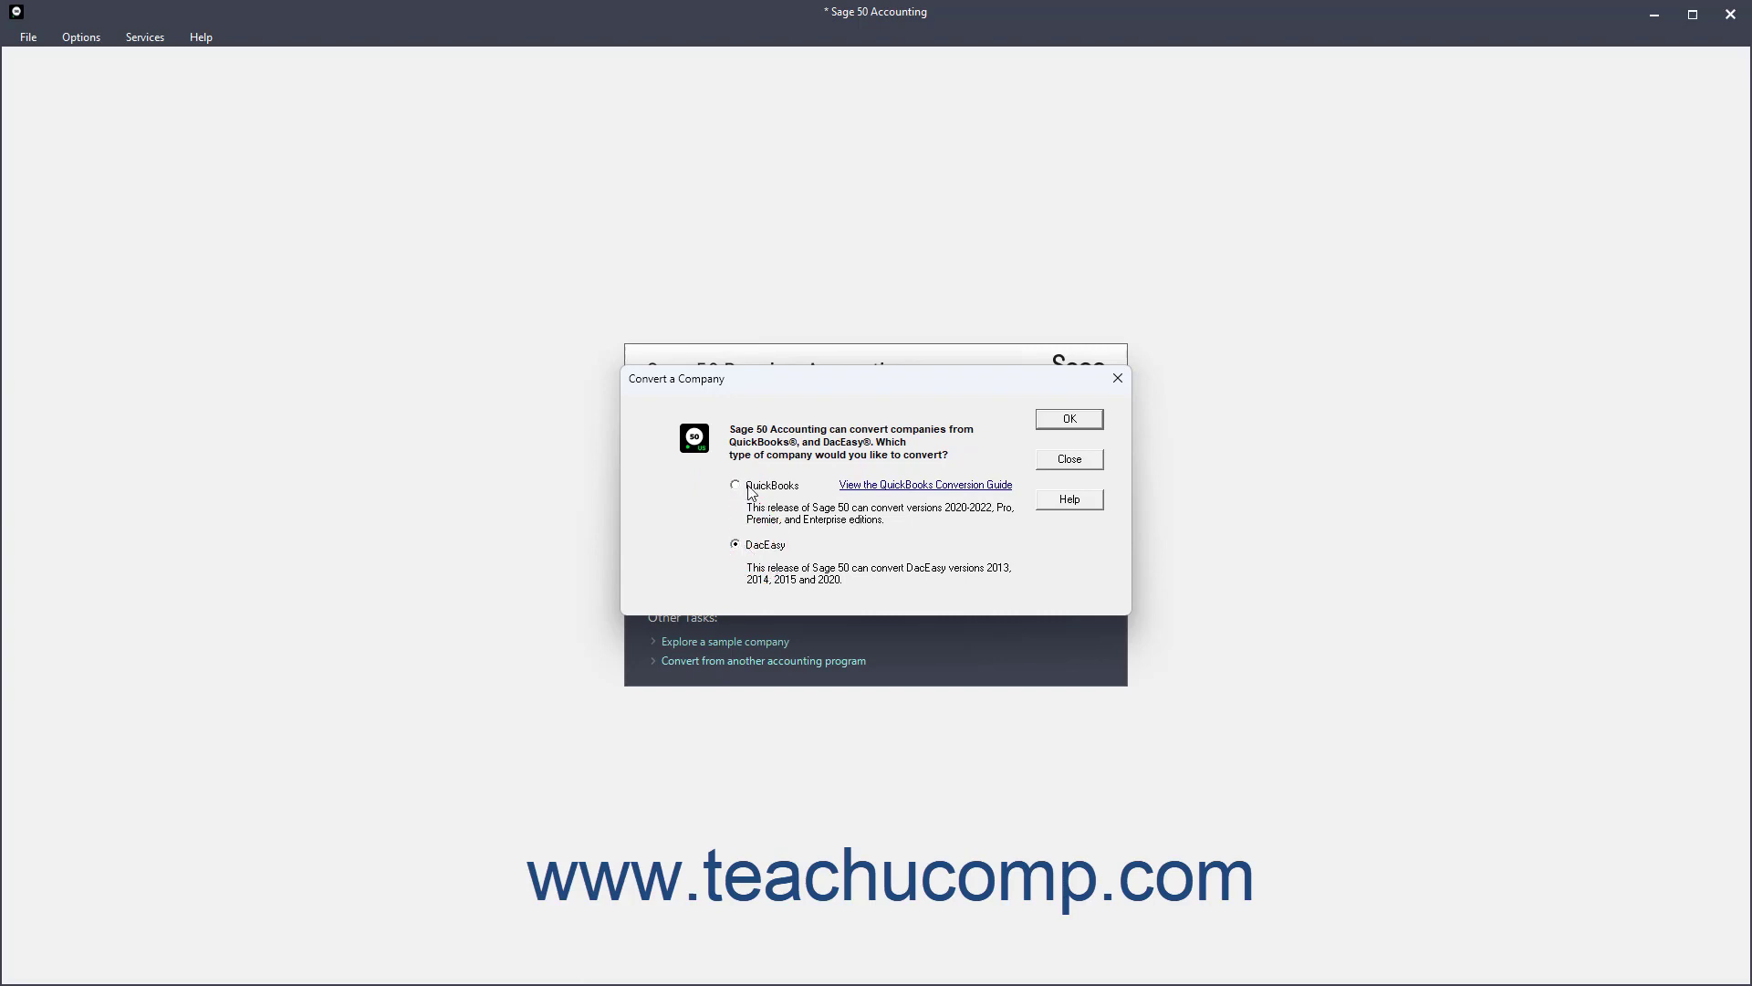
{"action": "left_click", "coordinate": [734, 485]}
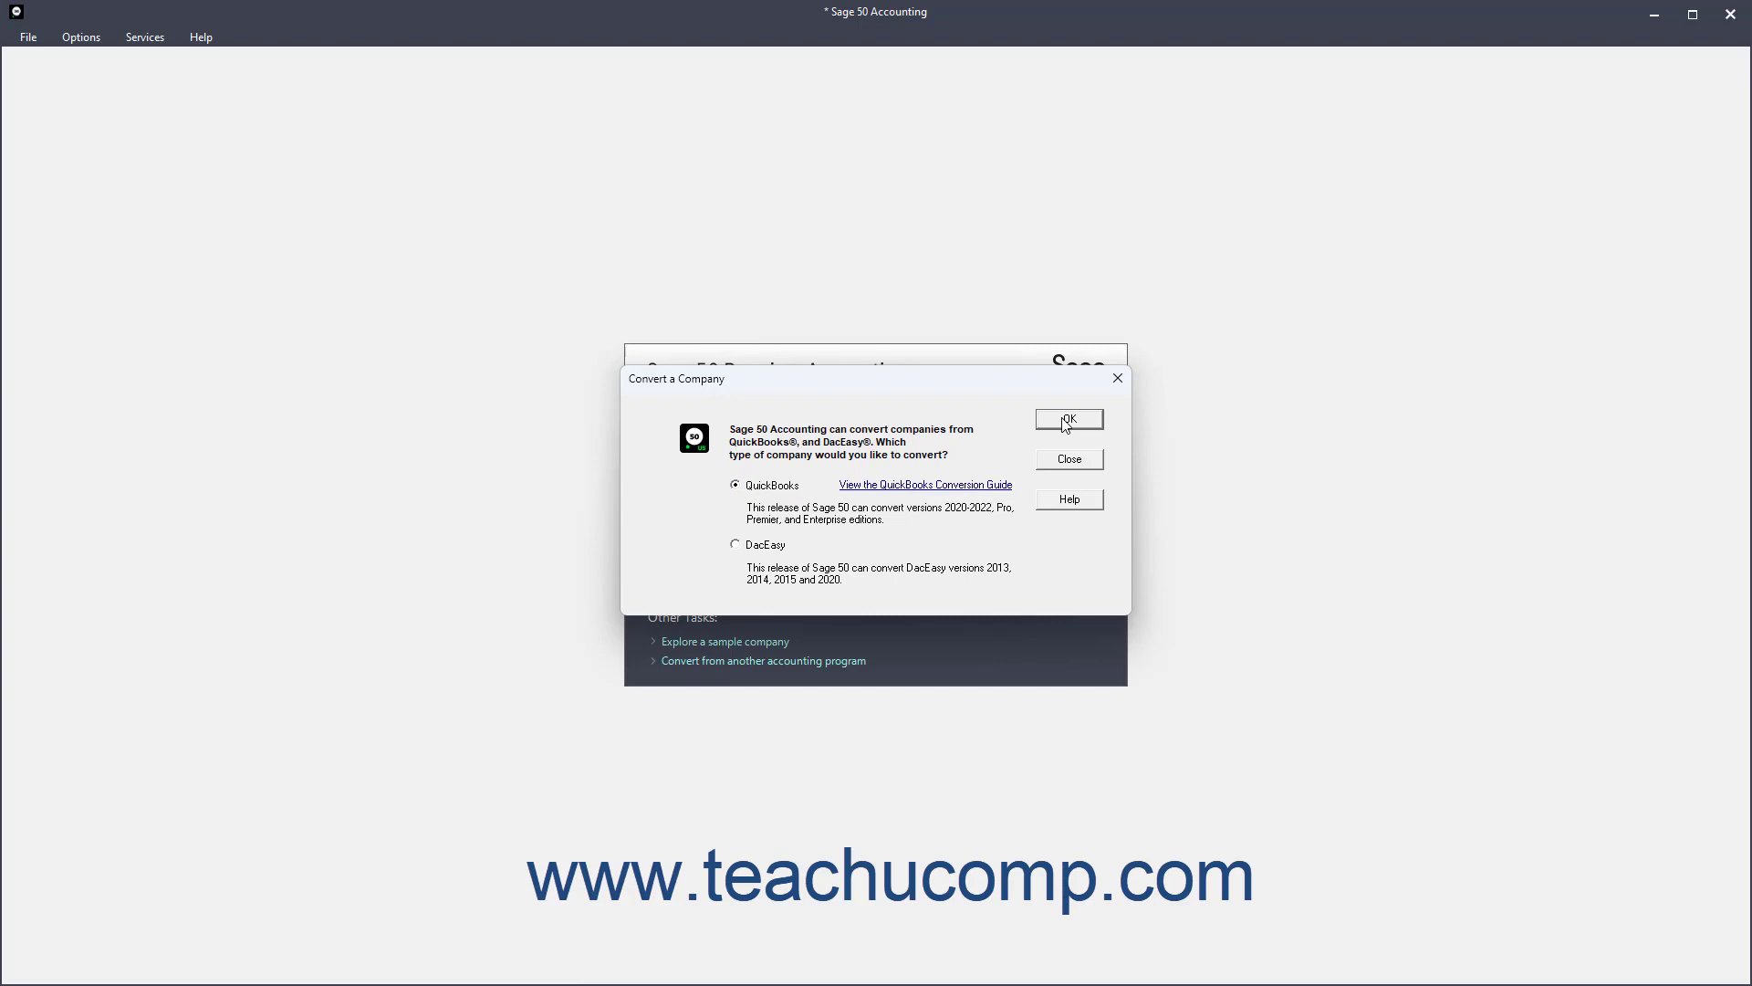
Confirm QuickBooks as the source to reach the conversion wizard's Welcome page
{"action": "left_click", "coordinate": [1067, 419]}
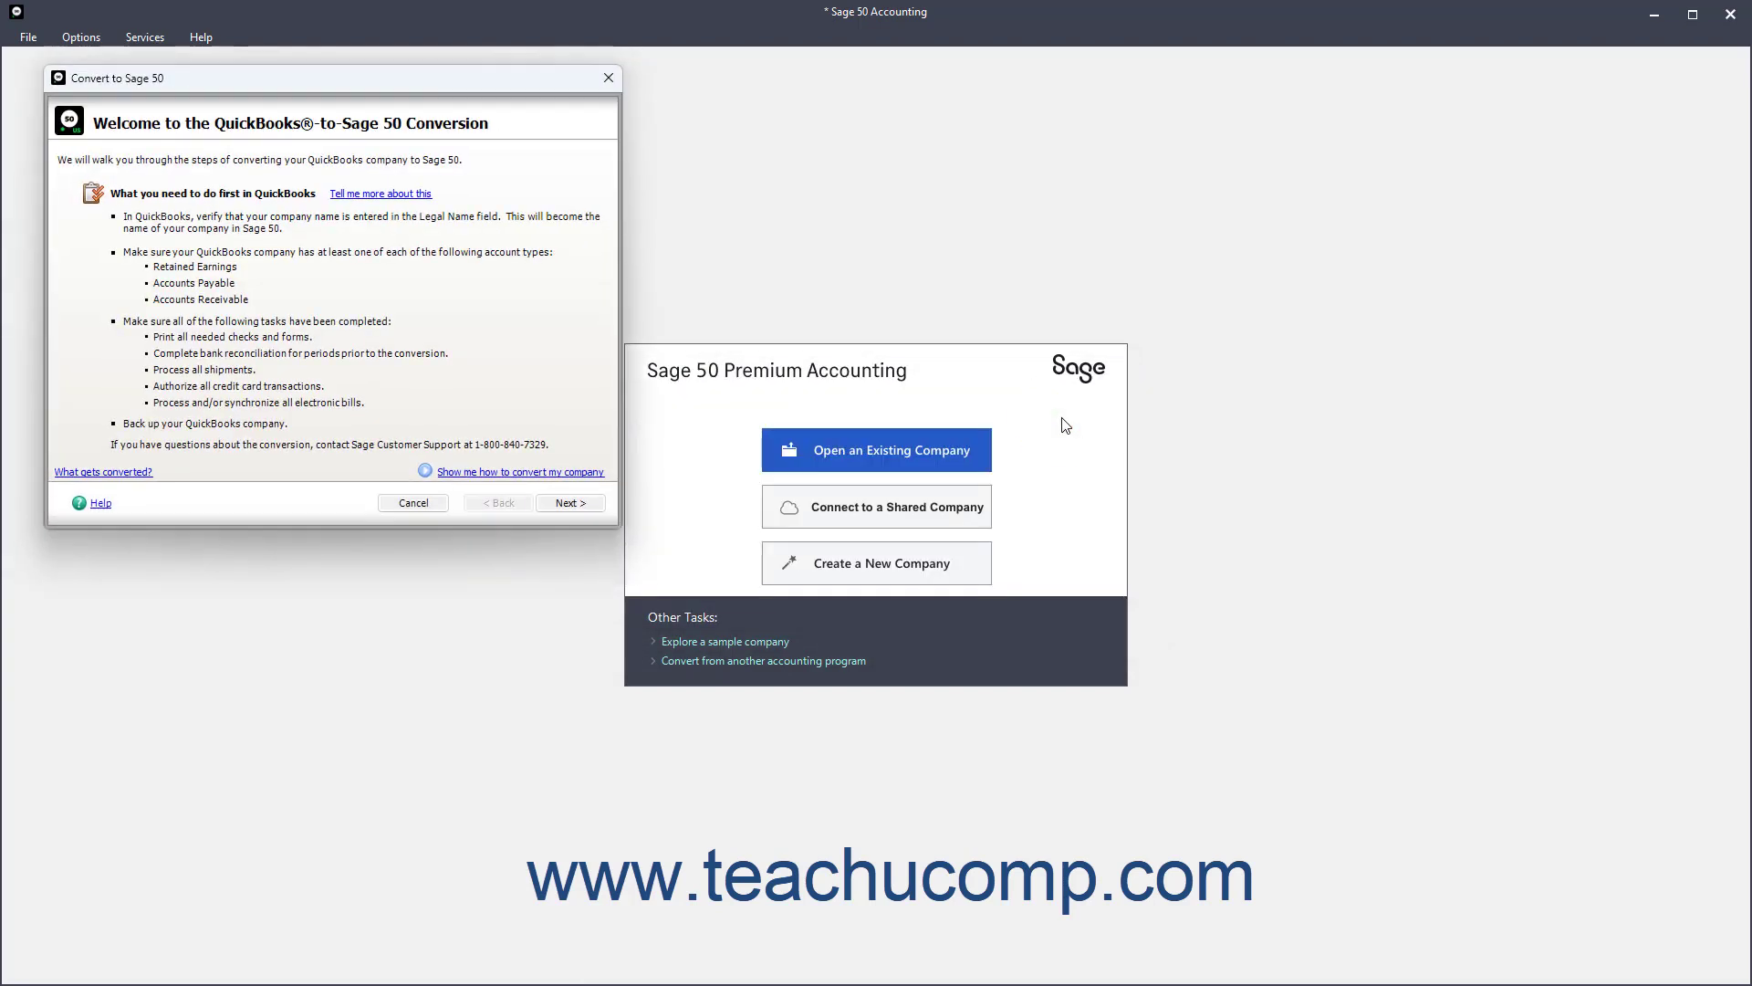
{"action": "mouse_move", "coordinate": [1027, 409]}
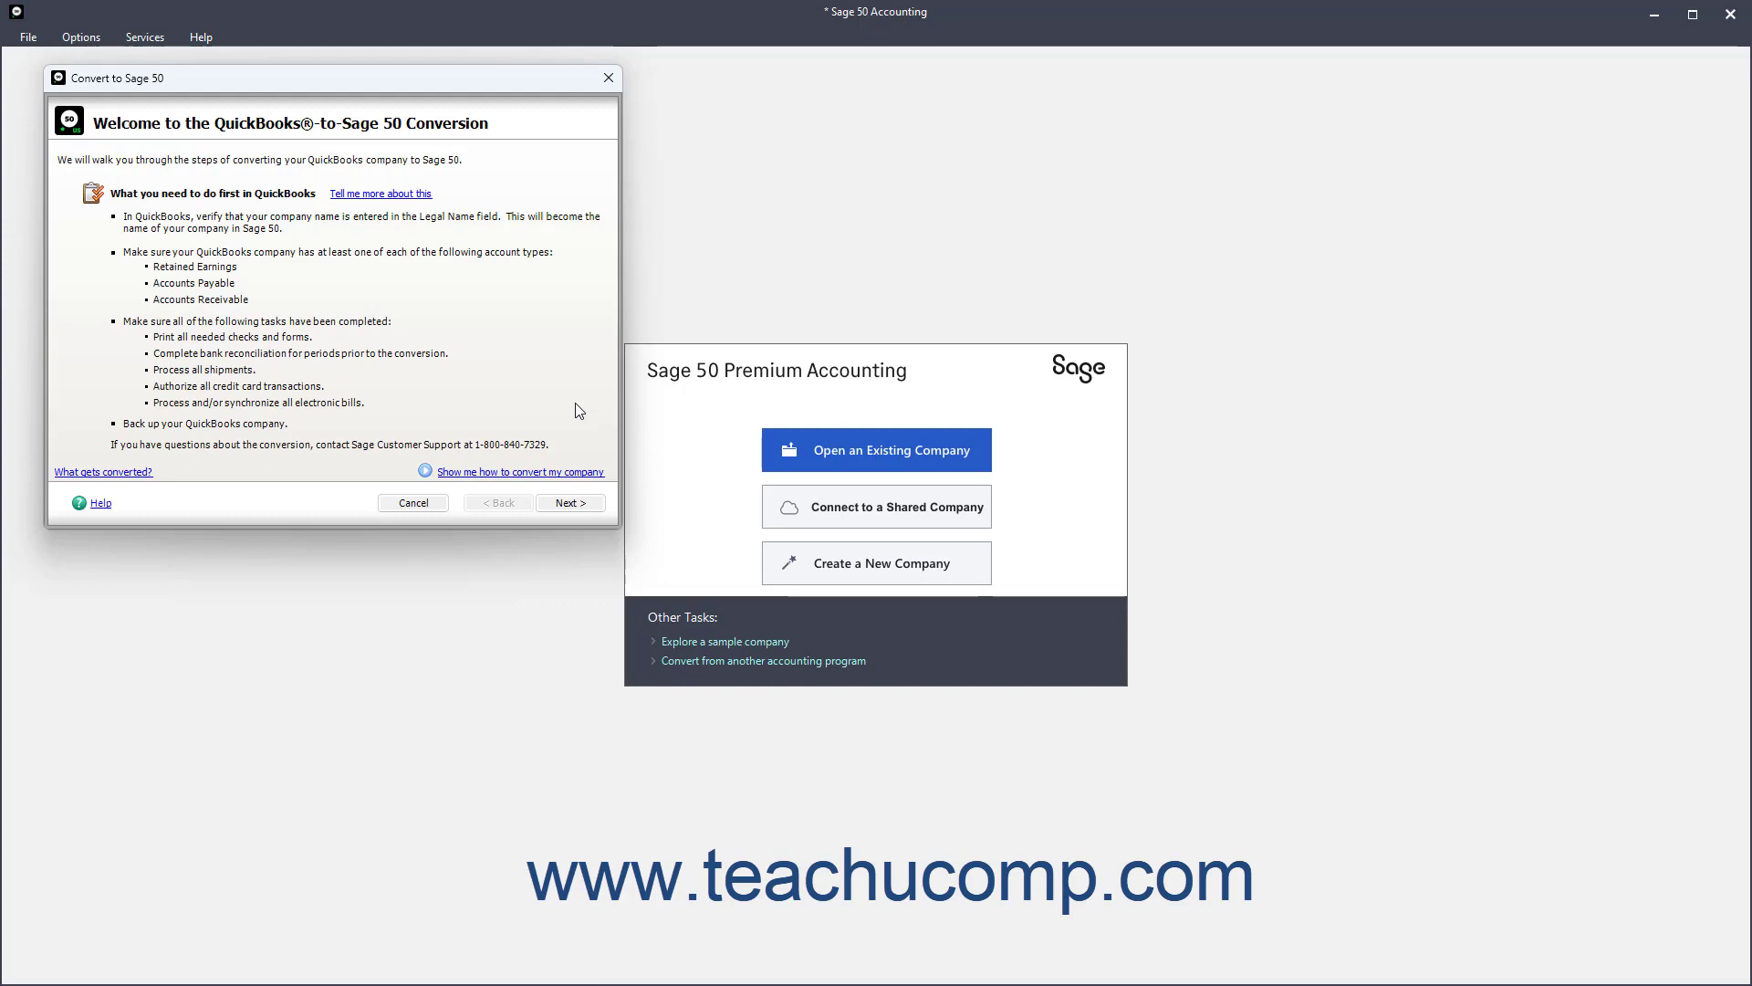
{"action": "mouse_move", "coordinate": [569, 416]}
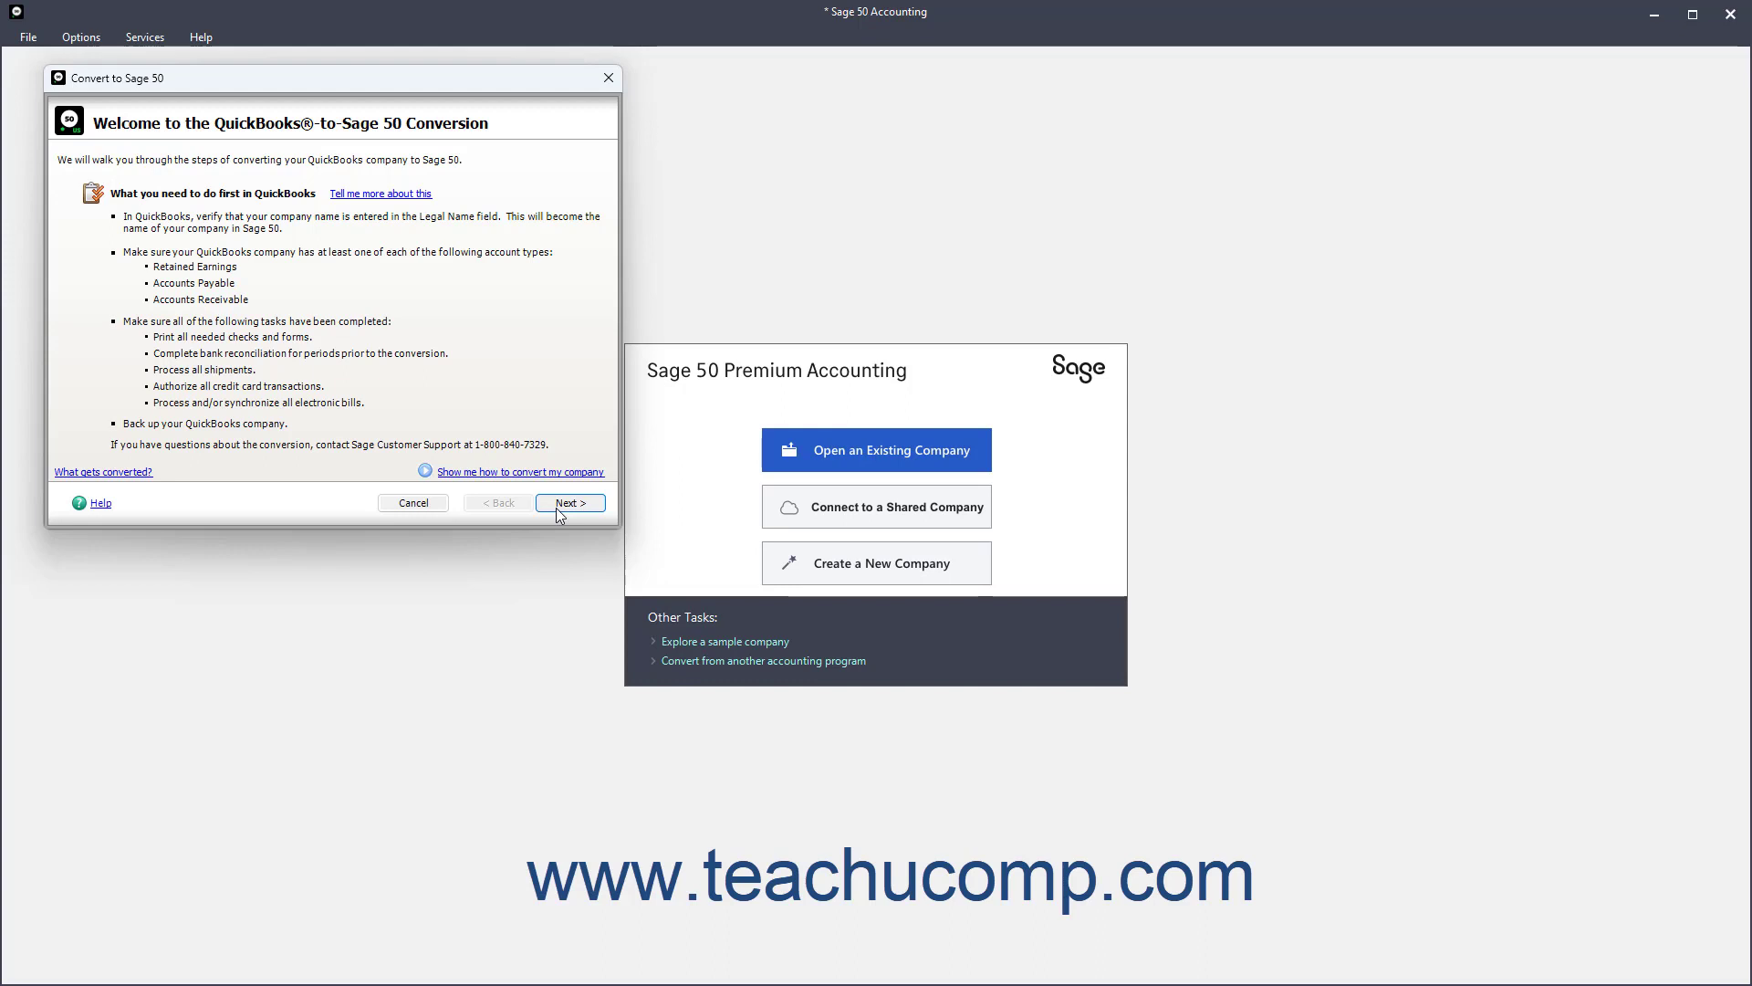
Cancel the QuickBooks-to-Sage 50 Conversion wizard and confirm abandoning it
{"action": "left_click", "coordinate": [412, 502]}
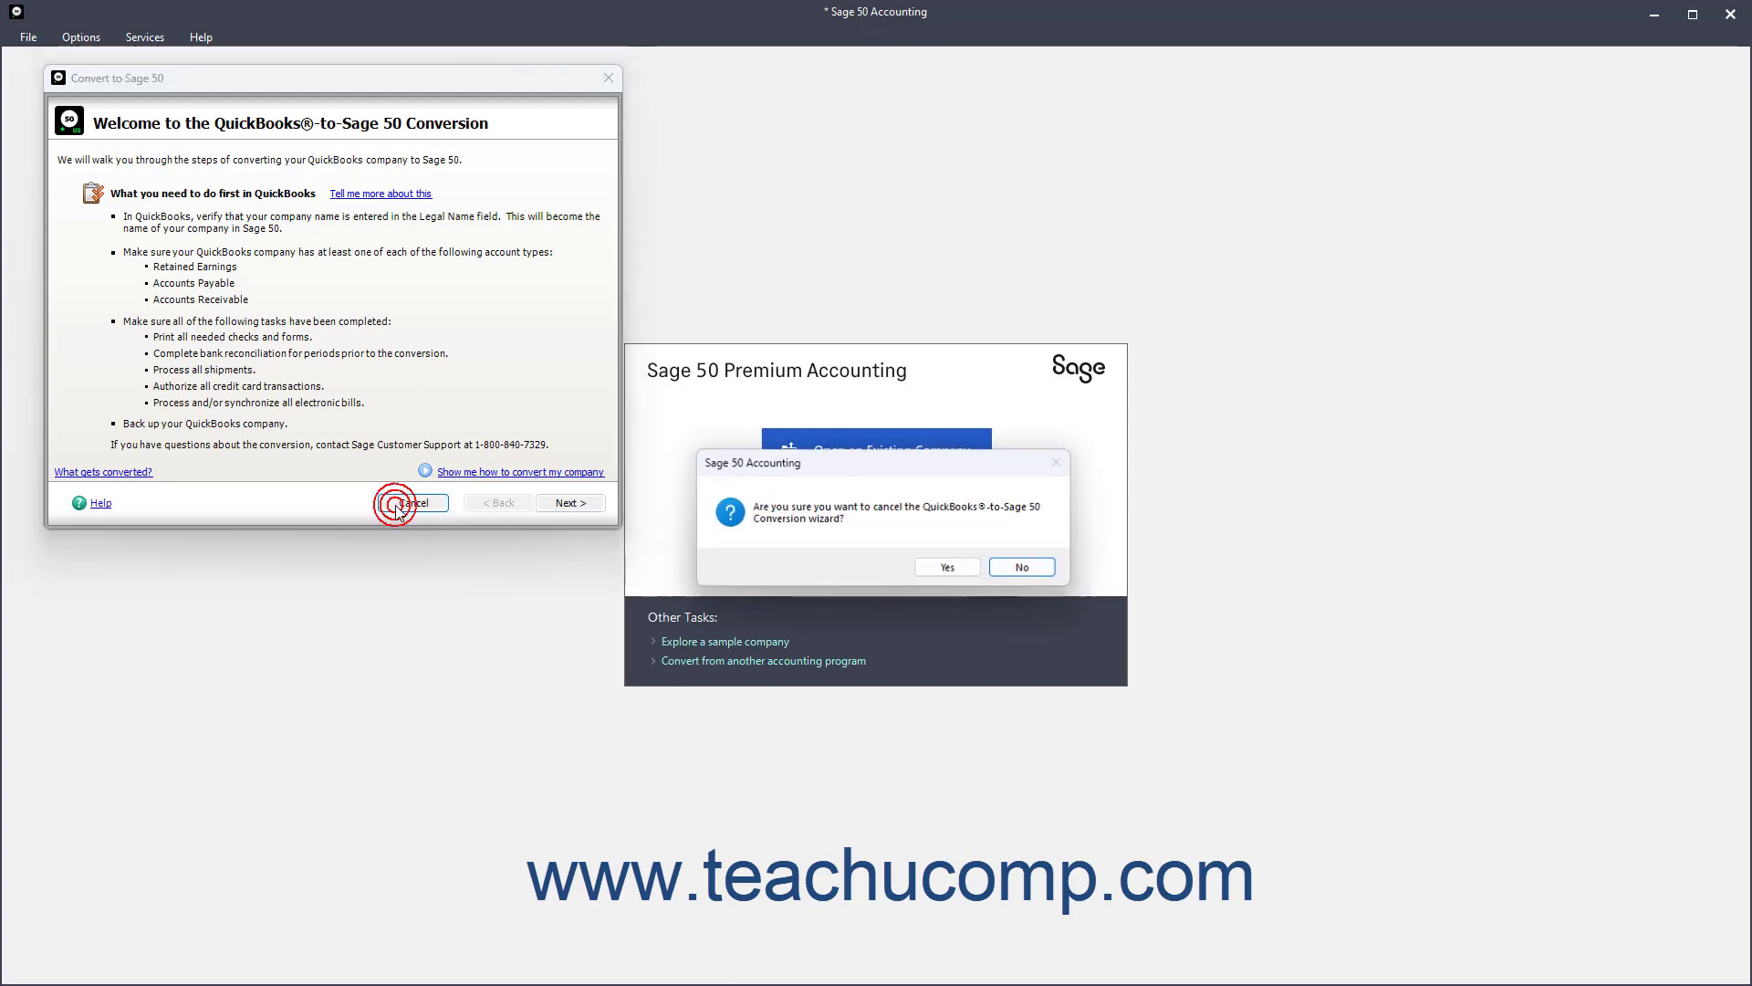
{"action": "left_click", "coordinate": [946, 567]}
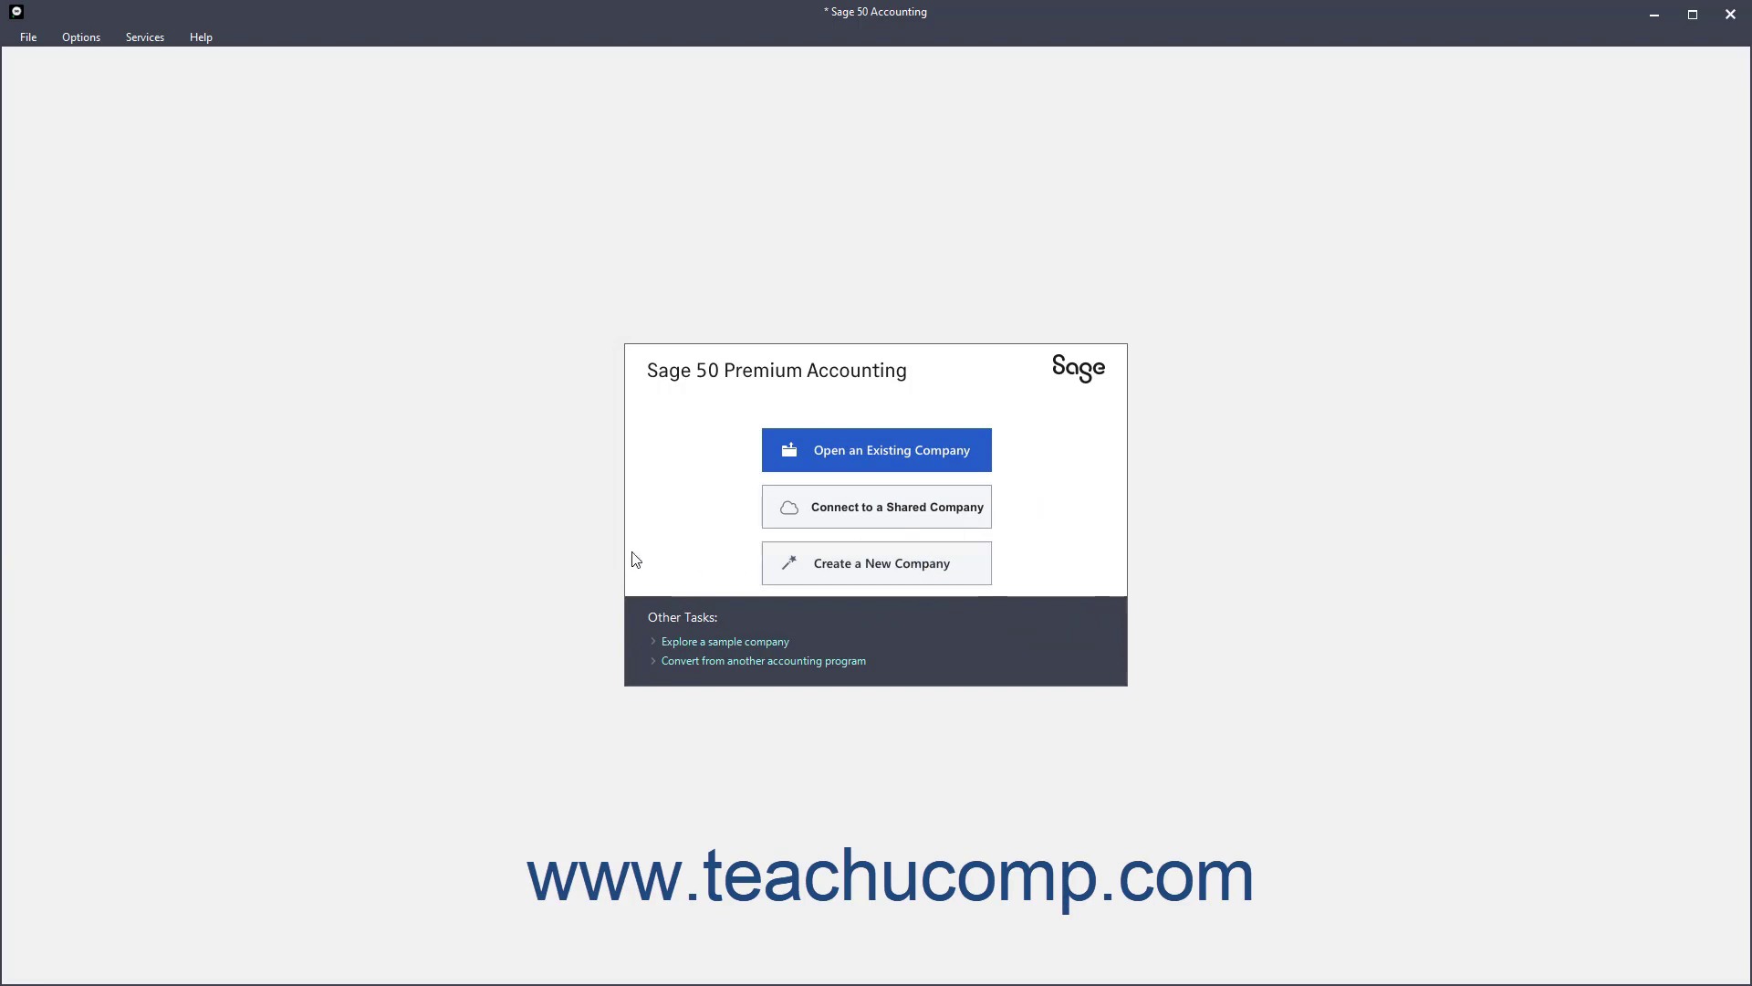
{"action": "mouse_move", "coordinate": [525, 558]}
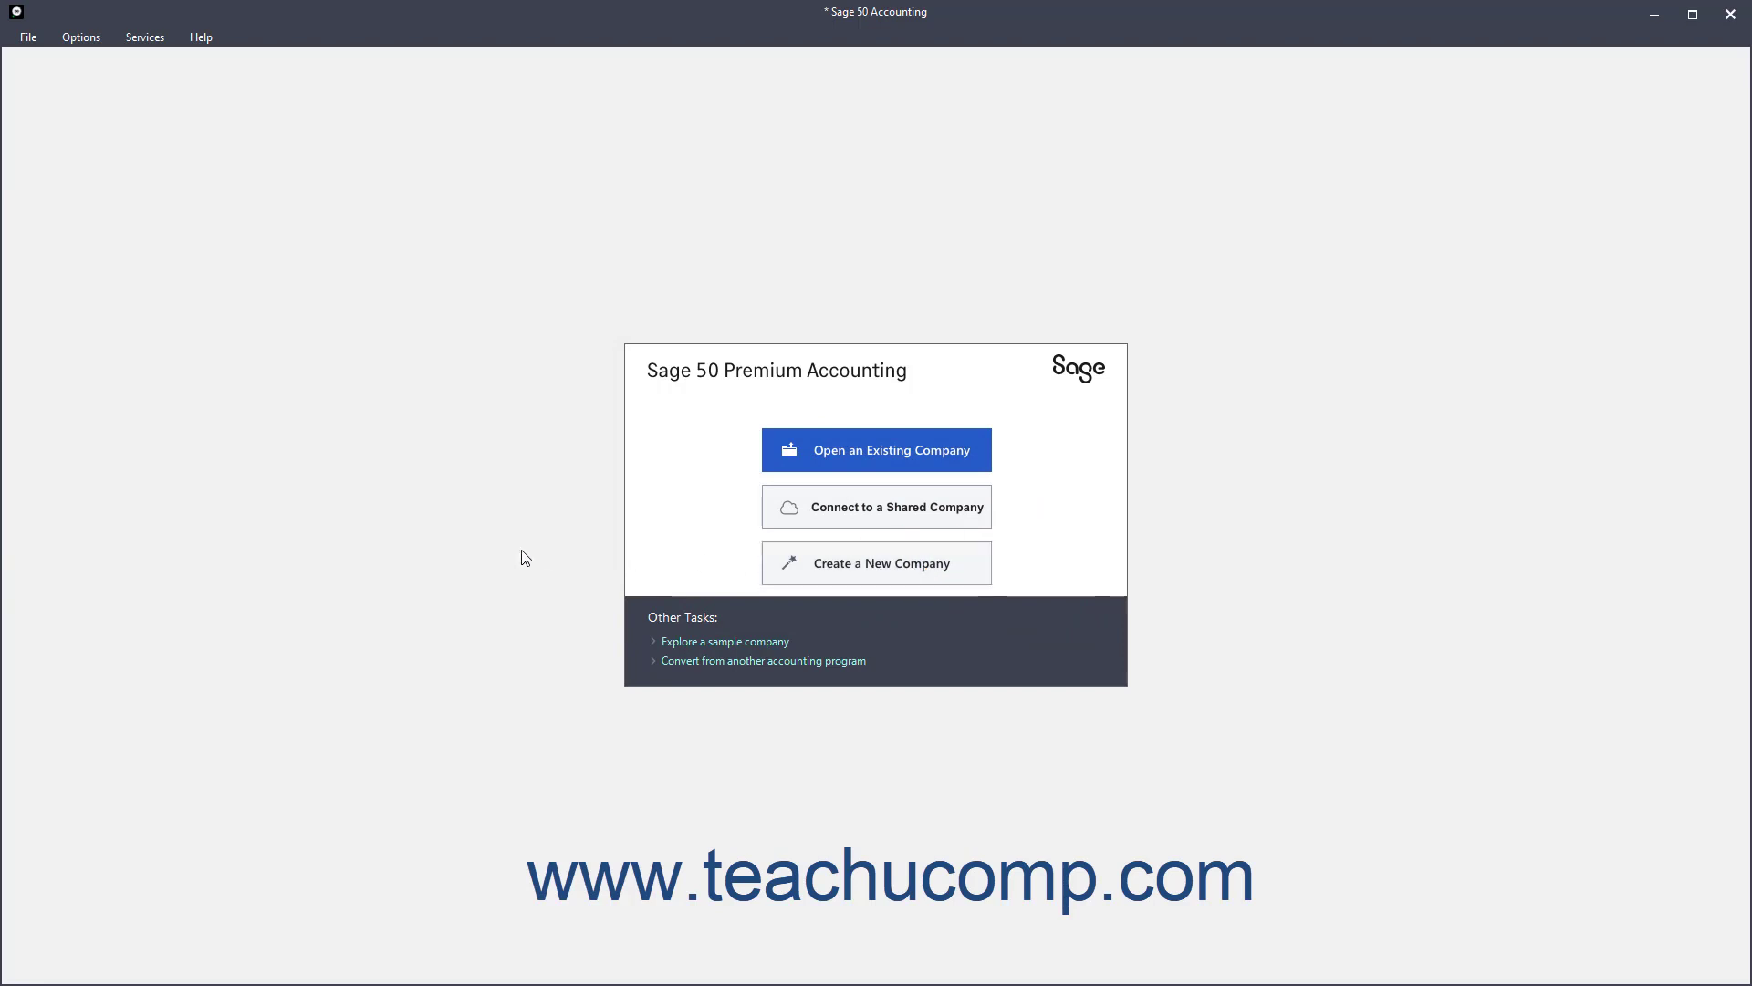